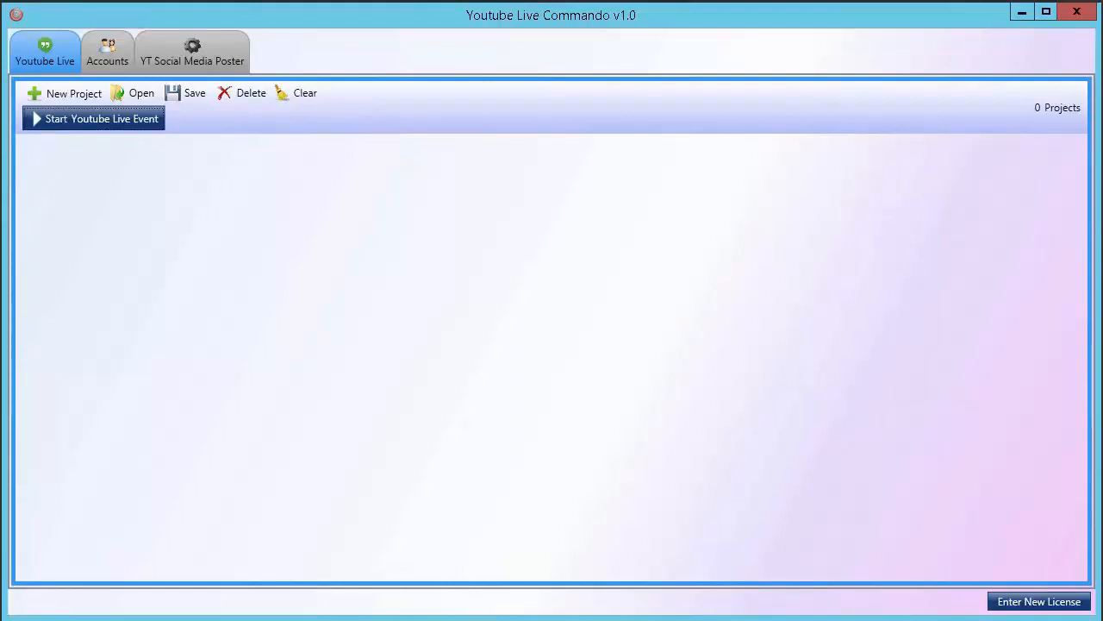
mouse_move(804, 525)
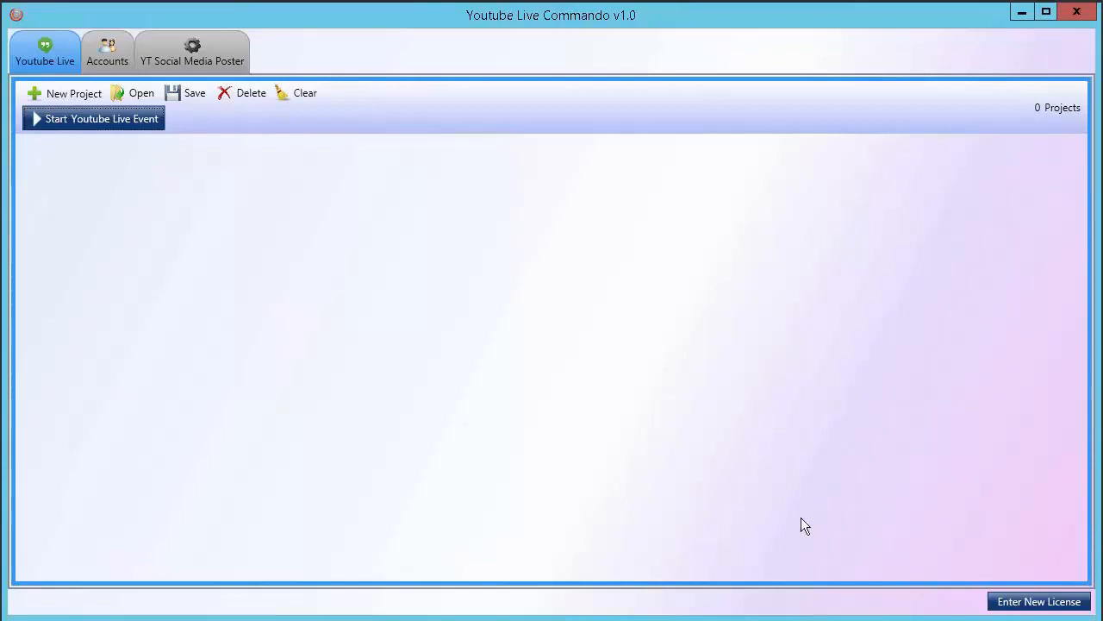
mouse_move(800, 531)
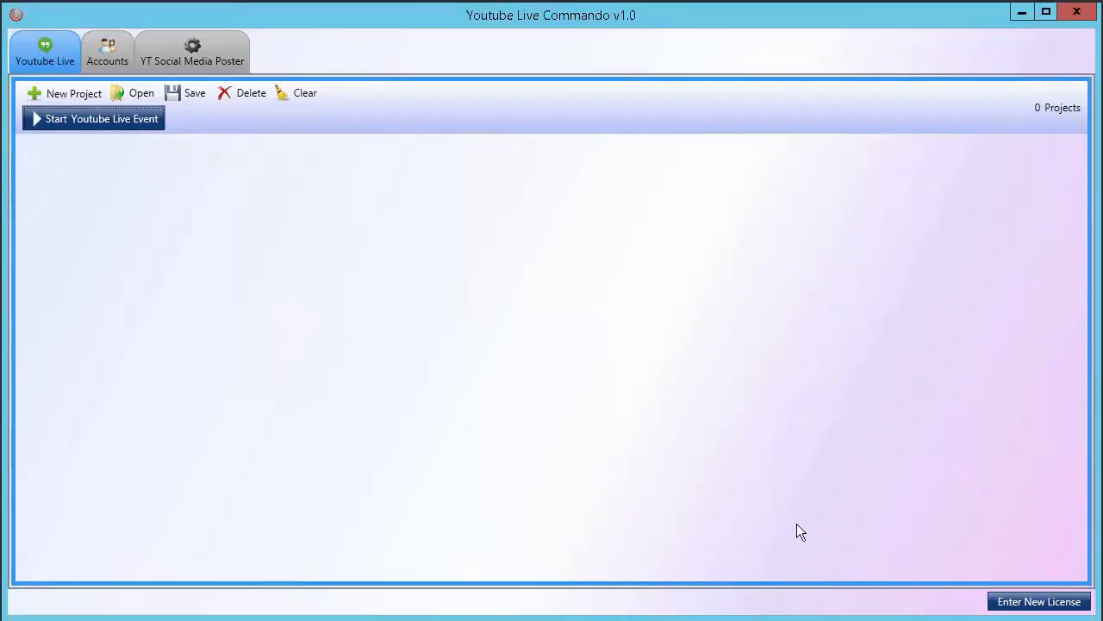
Add a new streaming account on the Accounts tab
click(107, 50)
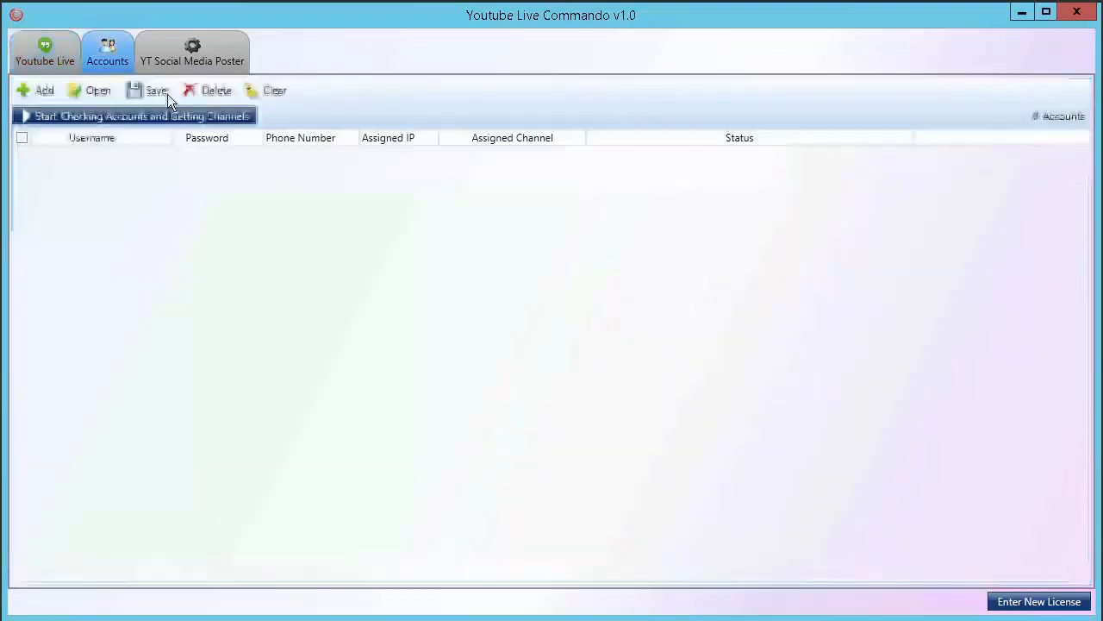
click(44, 89)
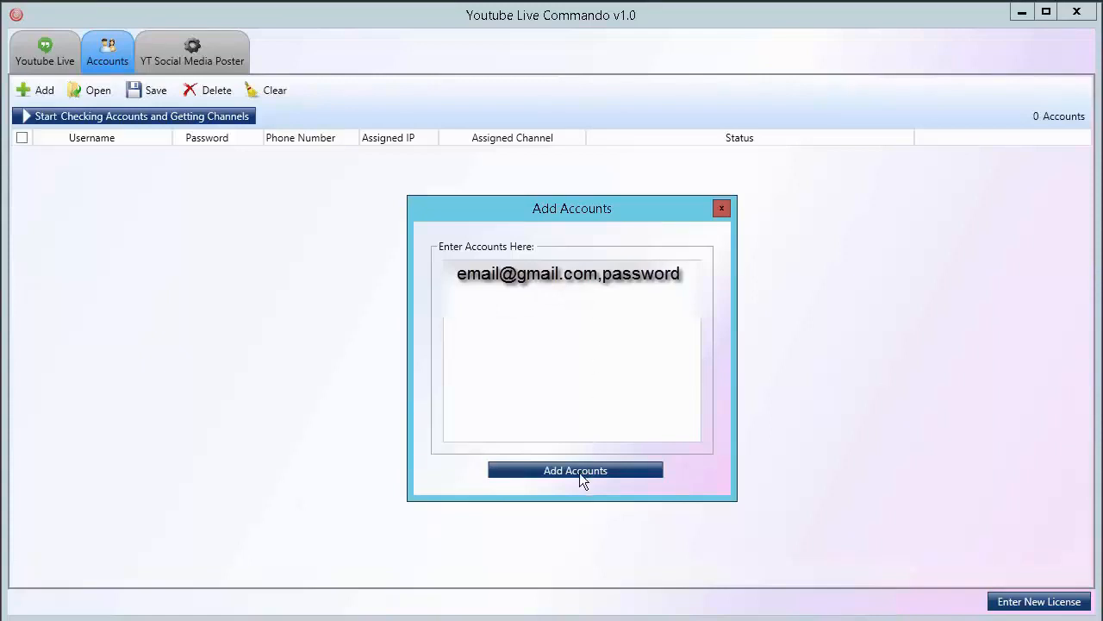
click(575, 469)
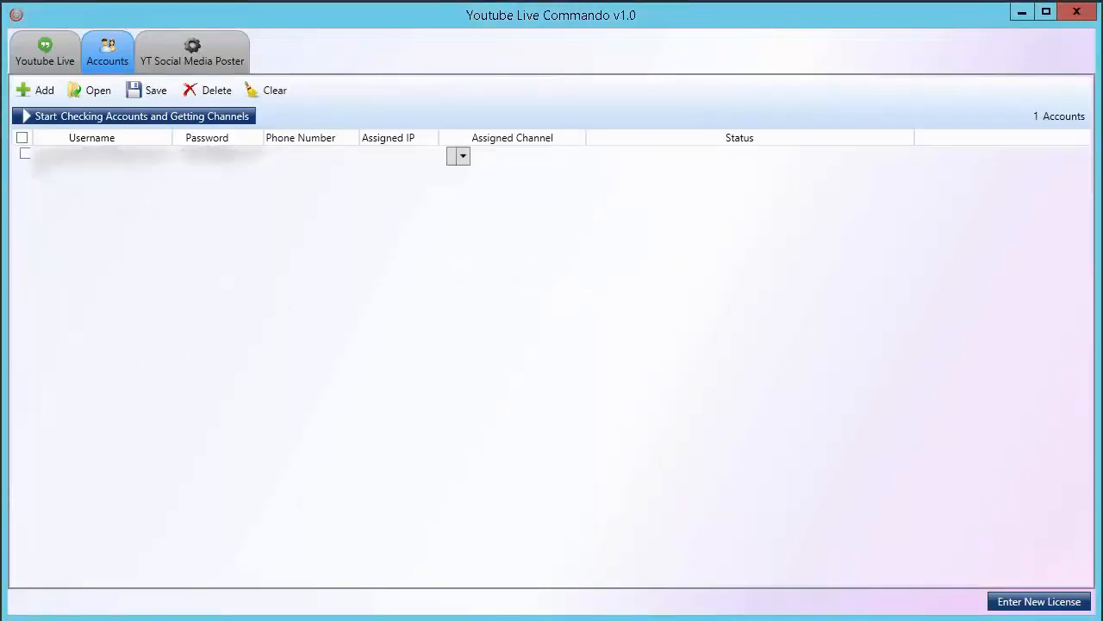
Check the new account to load and assign its Marketing Made Easy TV channel
click(25, 153)
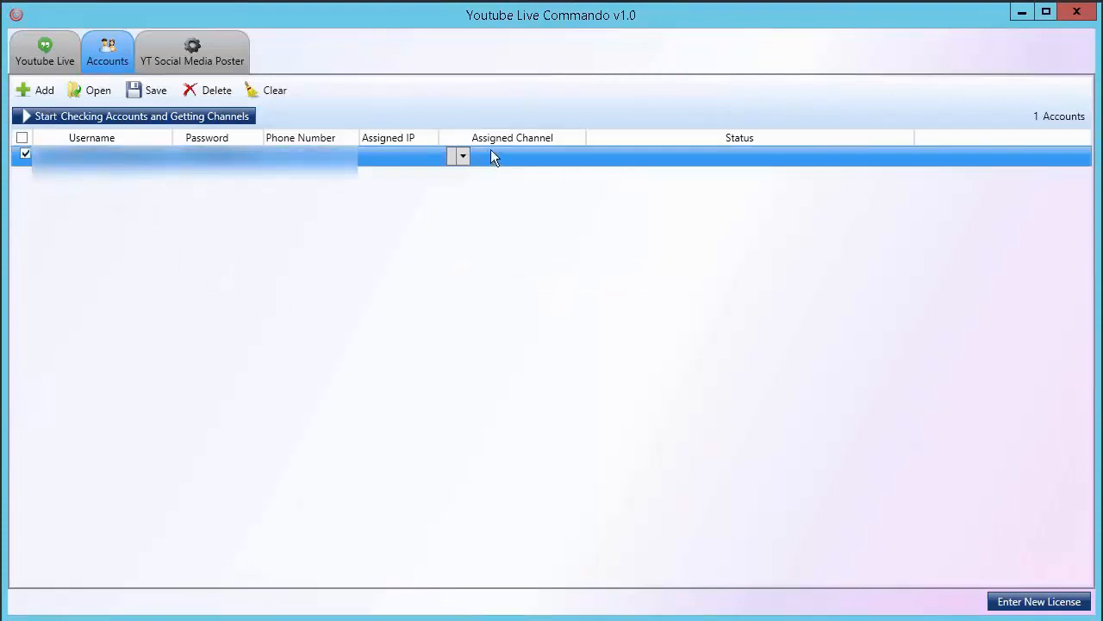
click(138, 115)
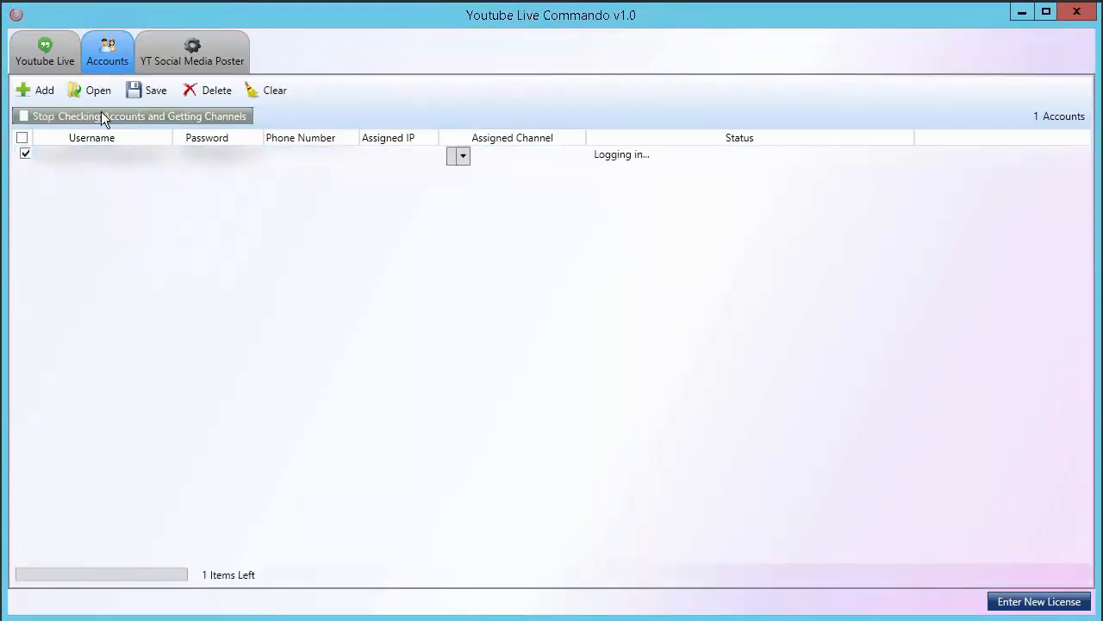
mouse_move(467, 324)
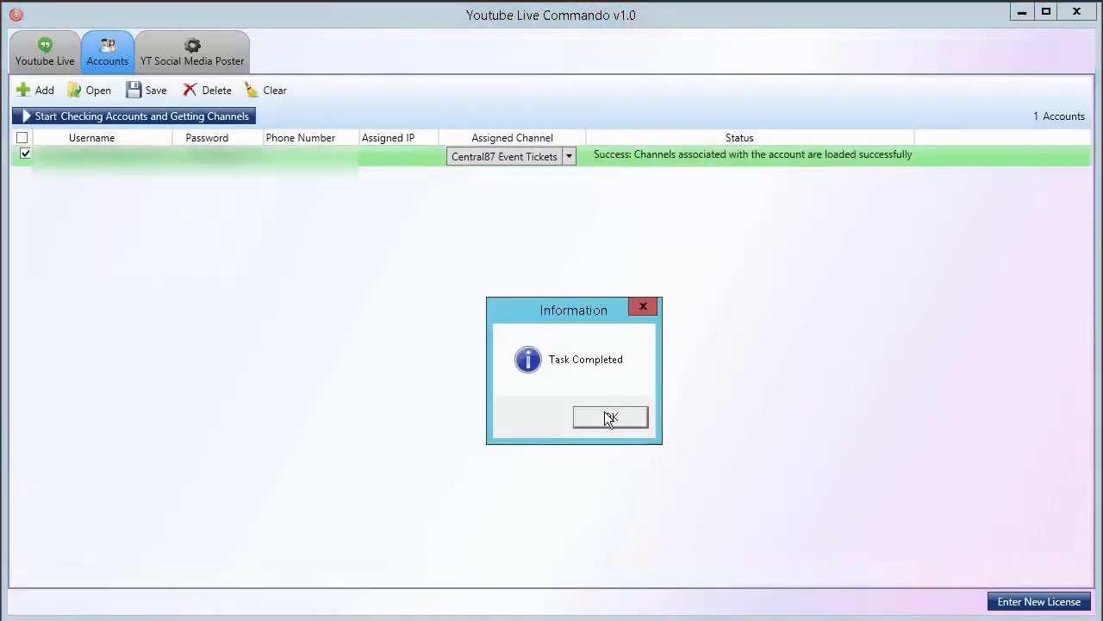
click(610, 417)
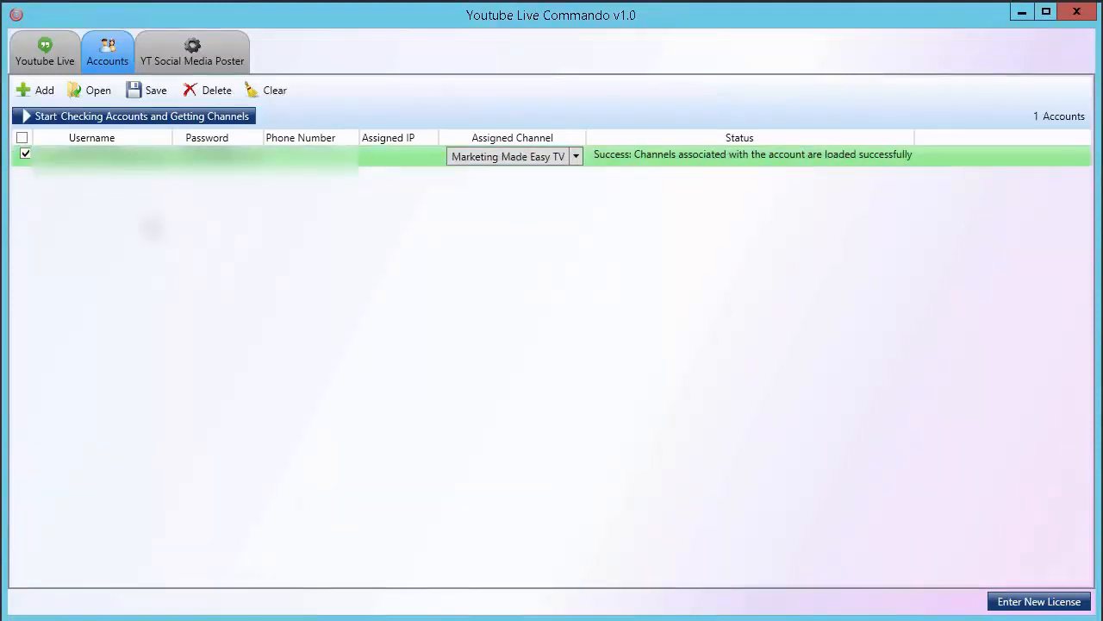
click(45, 52)
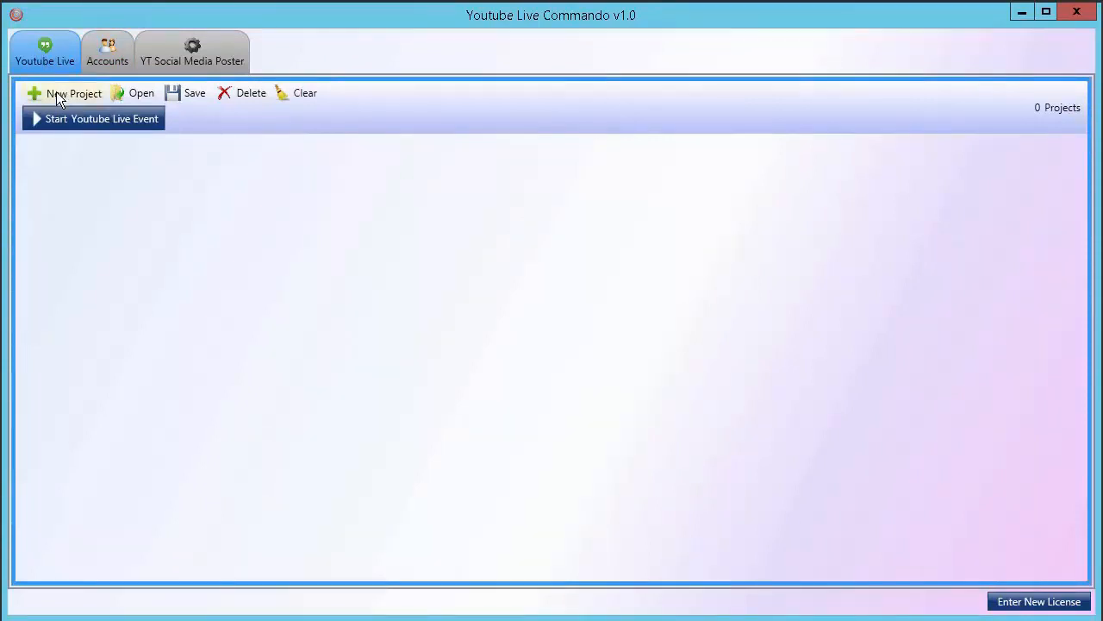
Start a new live event project named ScriptDoll
click(73, 93)
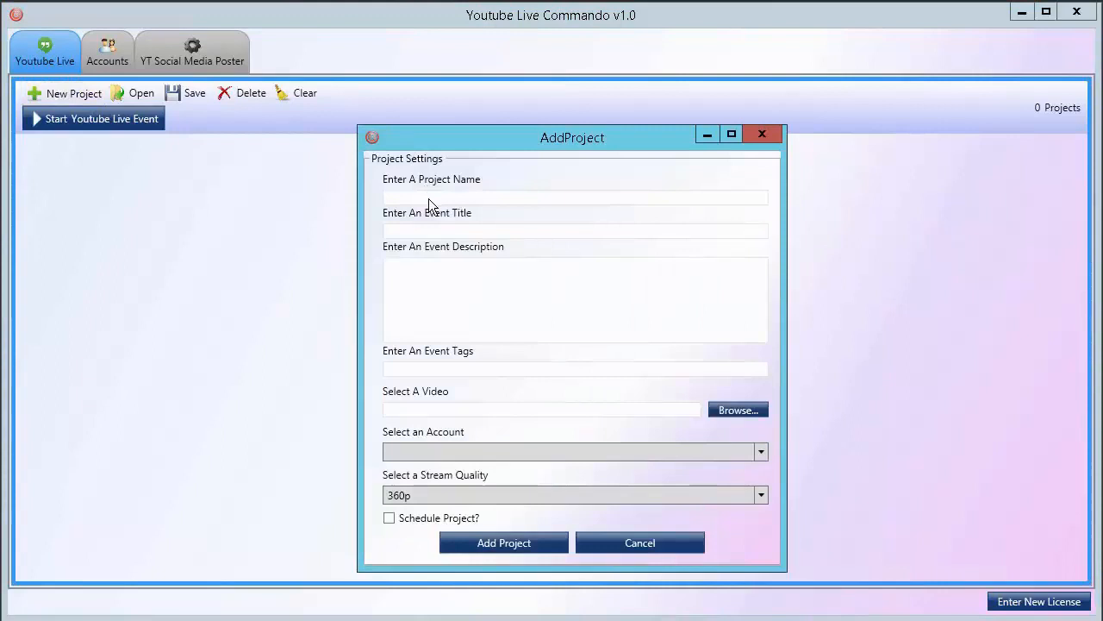
click(575, 197)
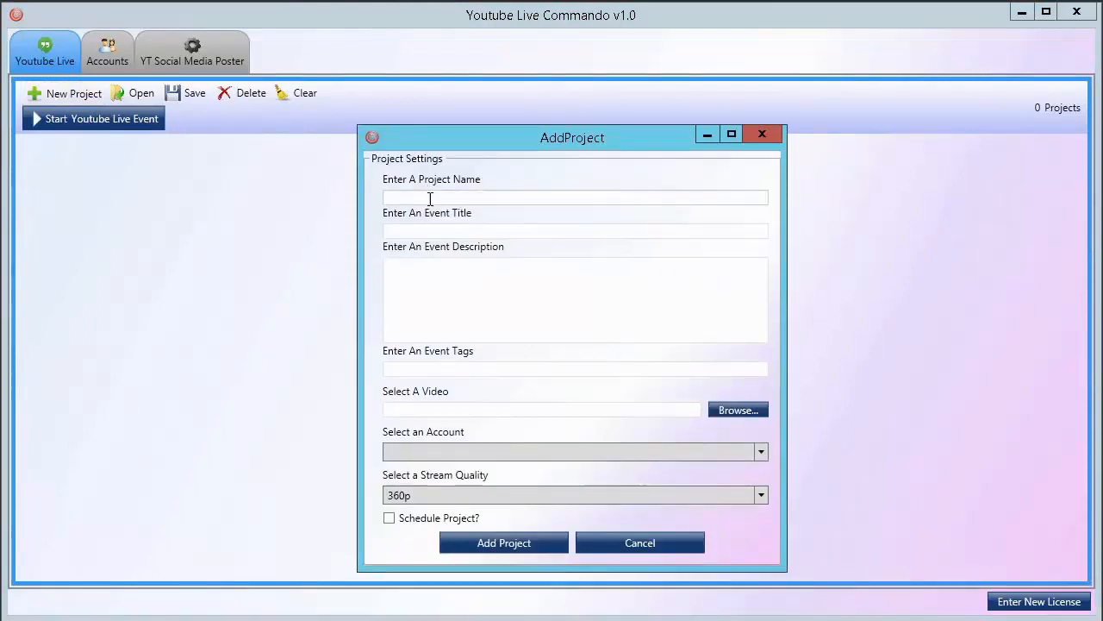
text(ScriptDoll)
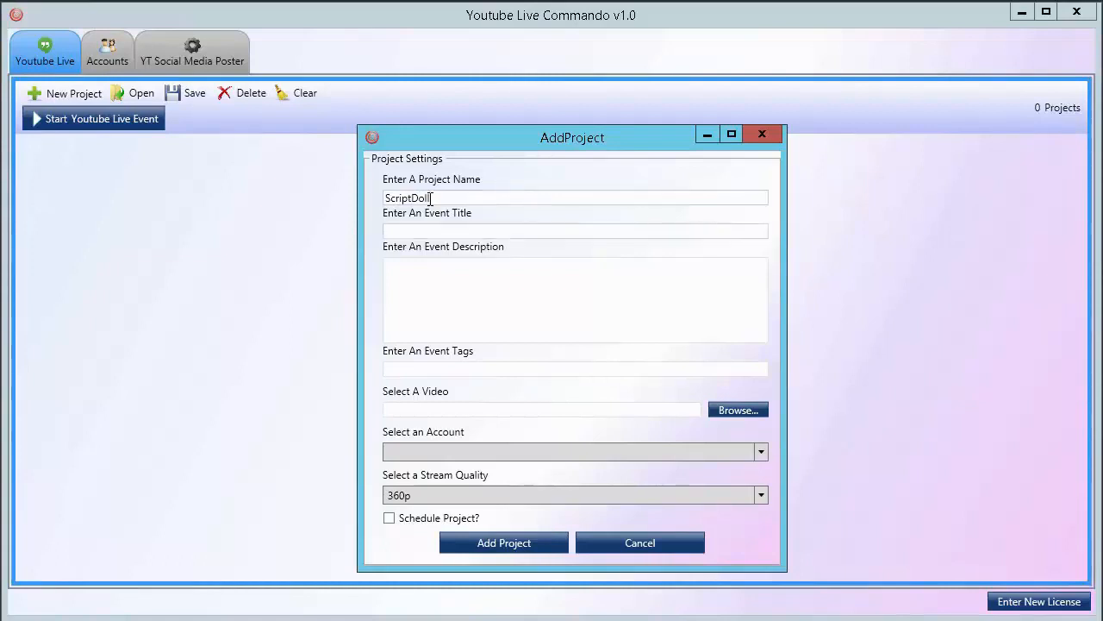
Enter the event title 'ScriptDoll Review - Ben Adkins Makes Copywriting Easier'
text(ScriptDoll Re)
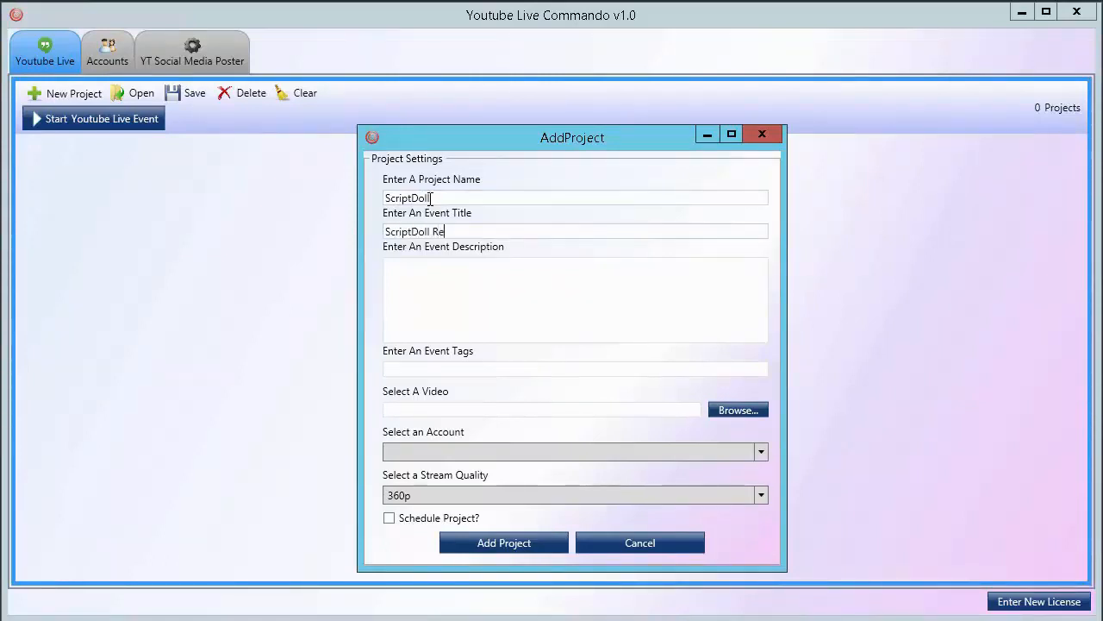
text(view)
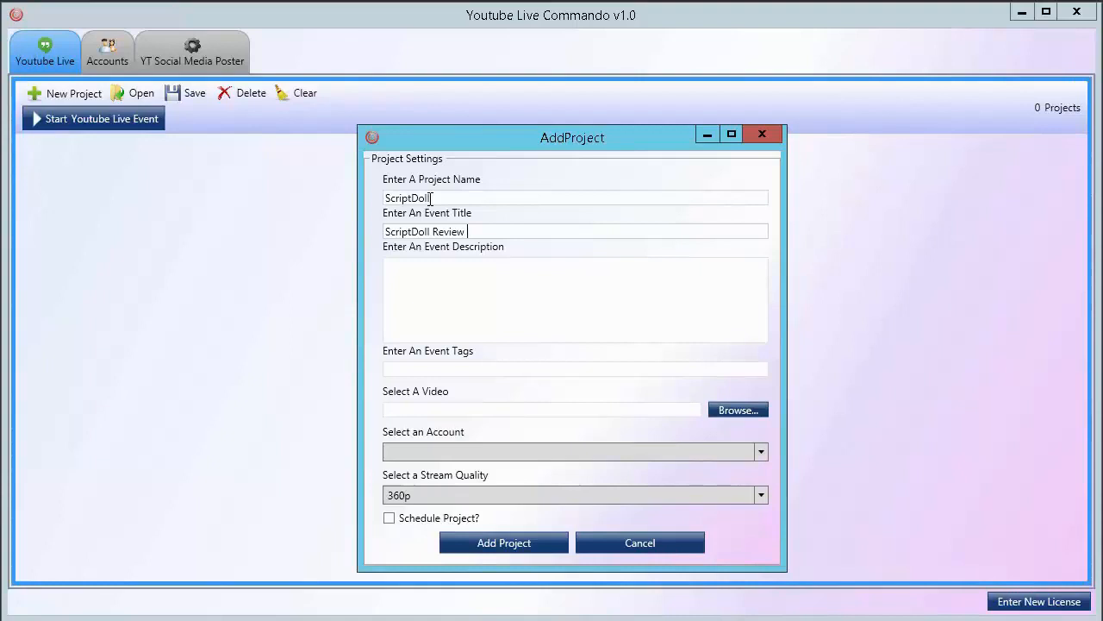
text(- Ben)
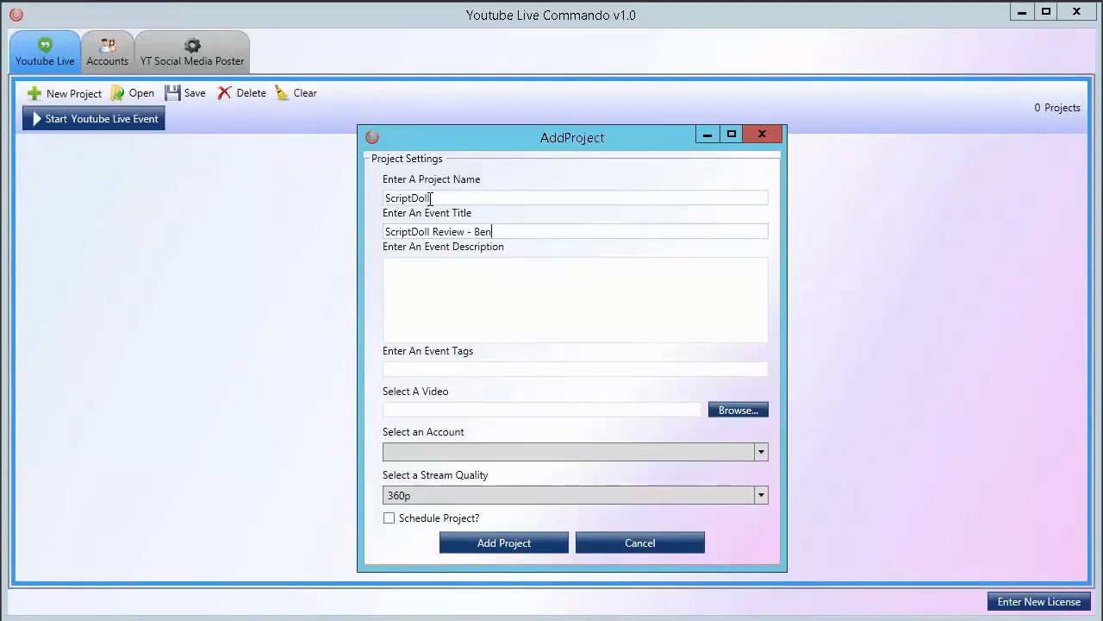
text(Adkins)
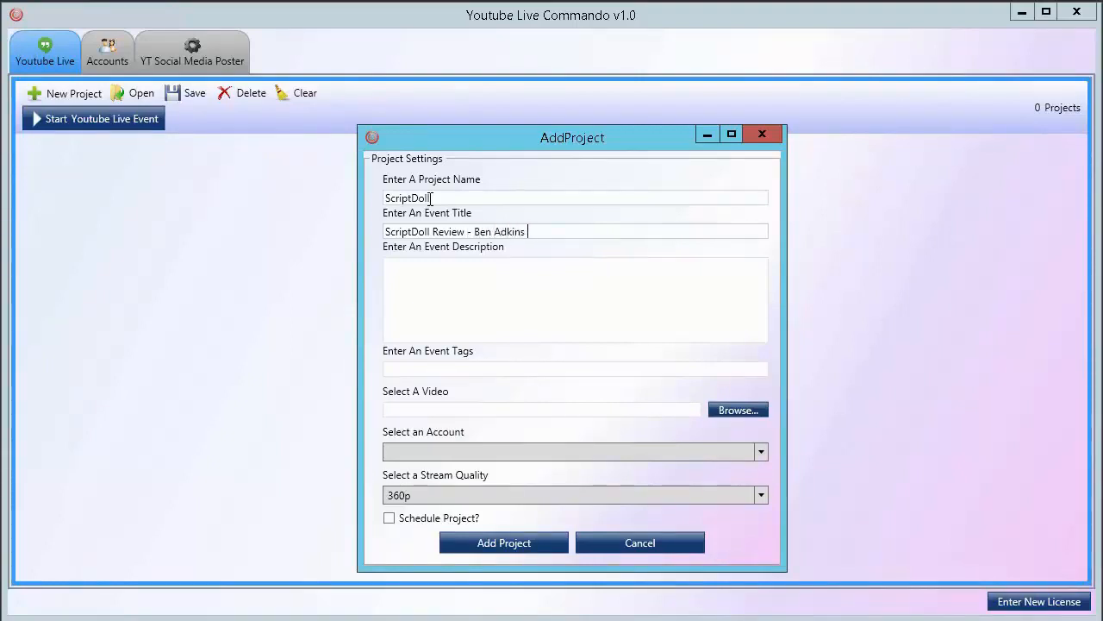
text(Makes)
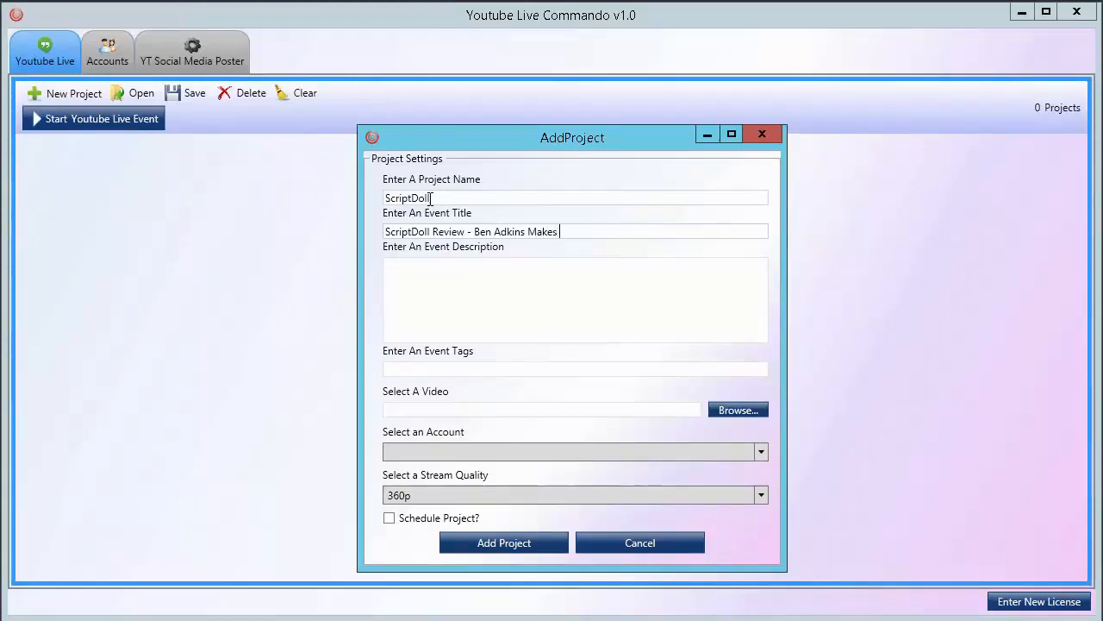
text(Copywriting E)
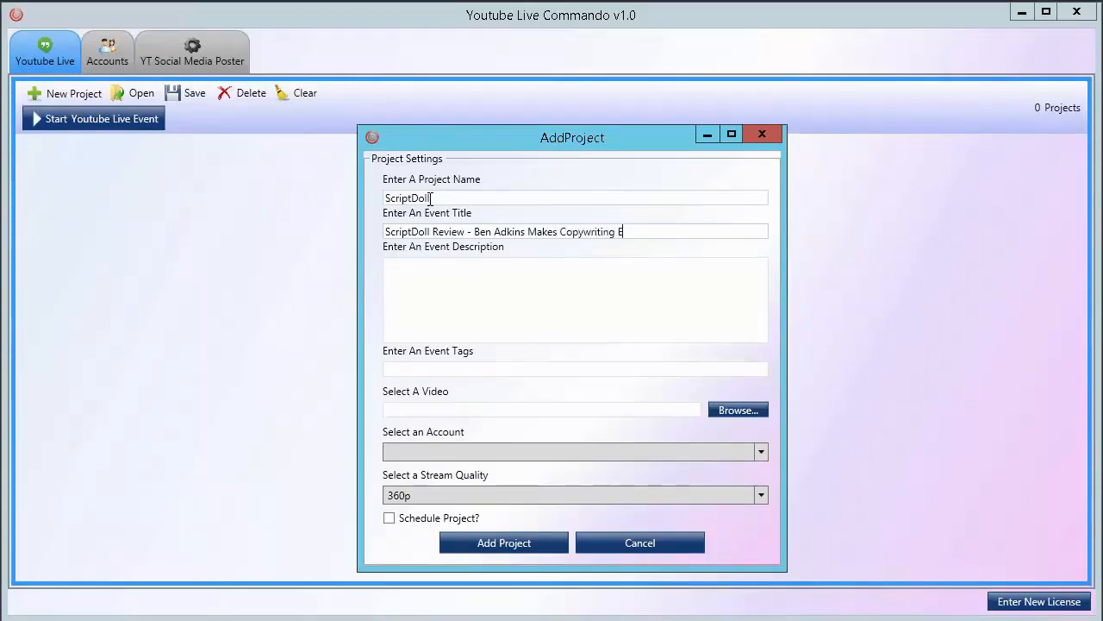
text(asier)
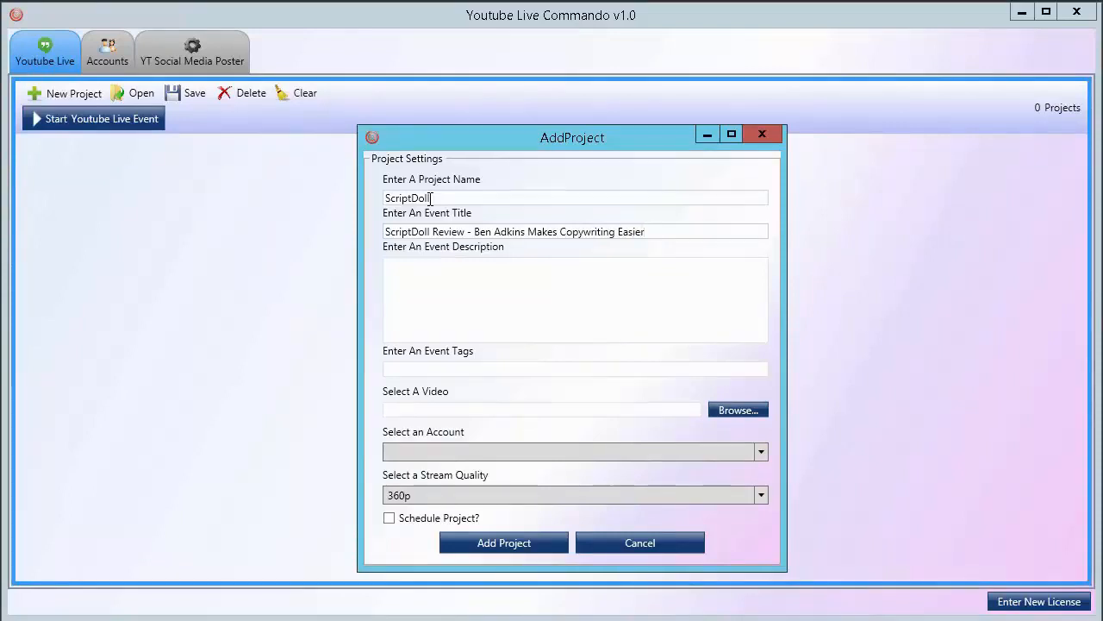
mouse_move(573, 244)
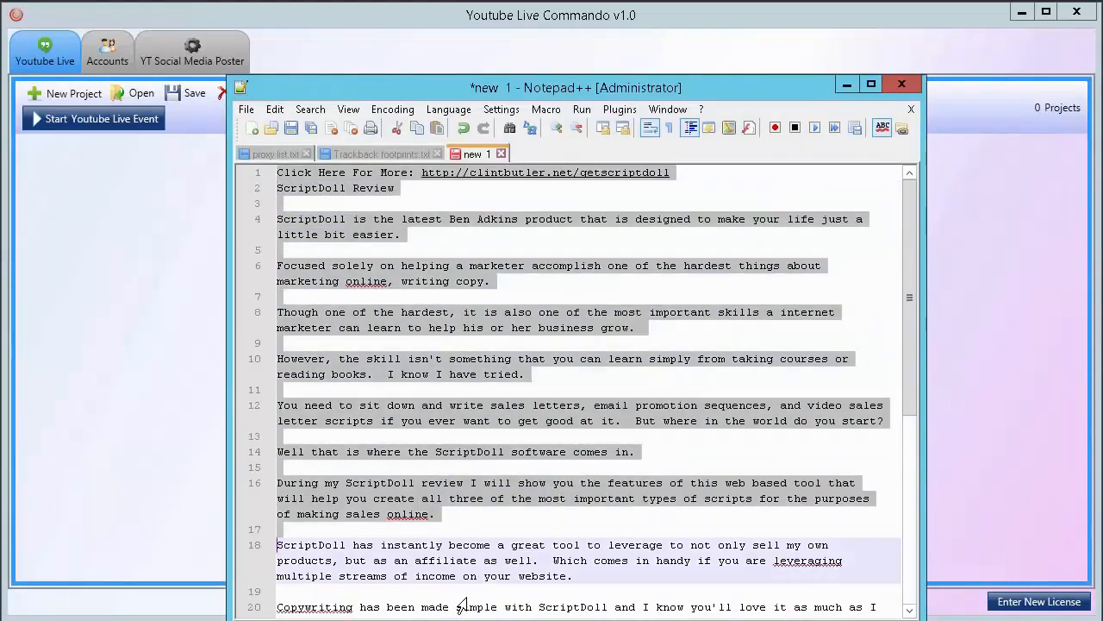
Scroll to the event tags field and bring up the ScriptDoll keyword notes
scroll(down, 3)
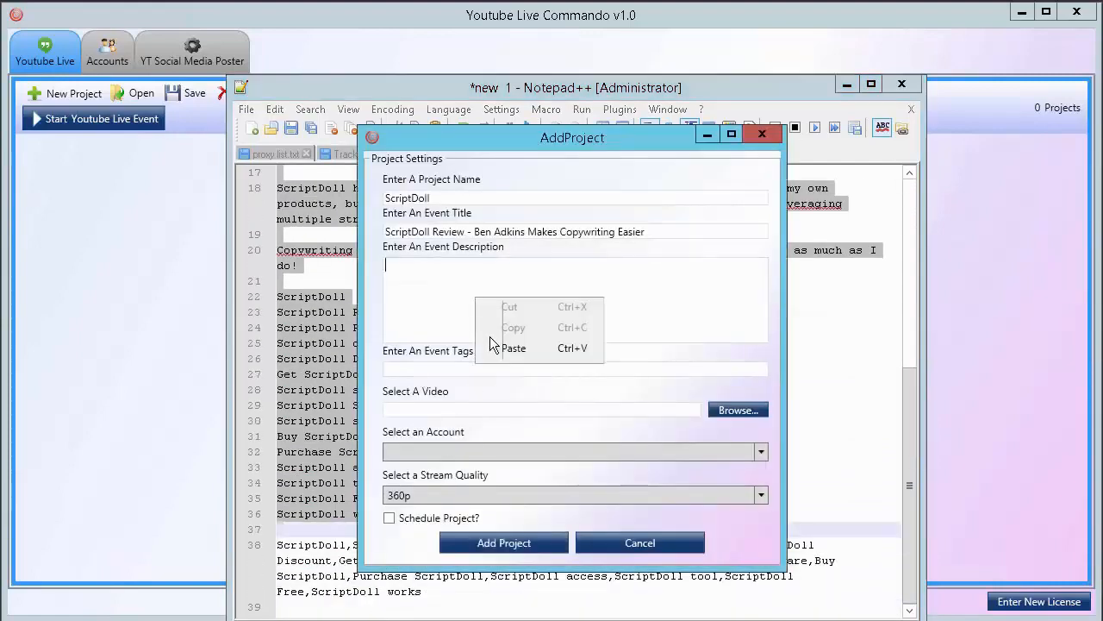
click(513, 347)
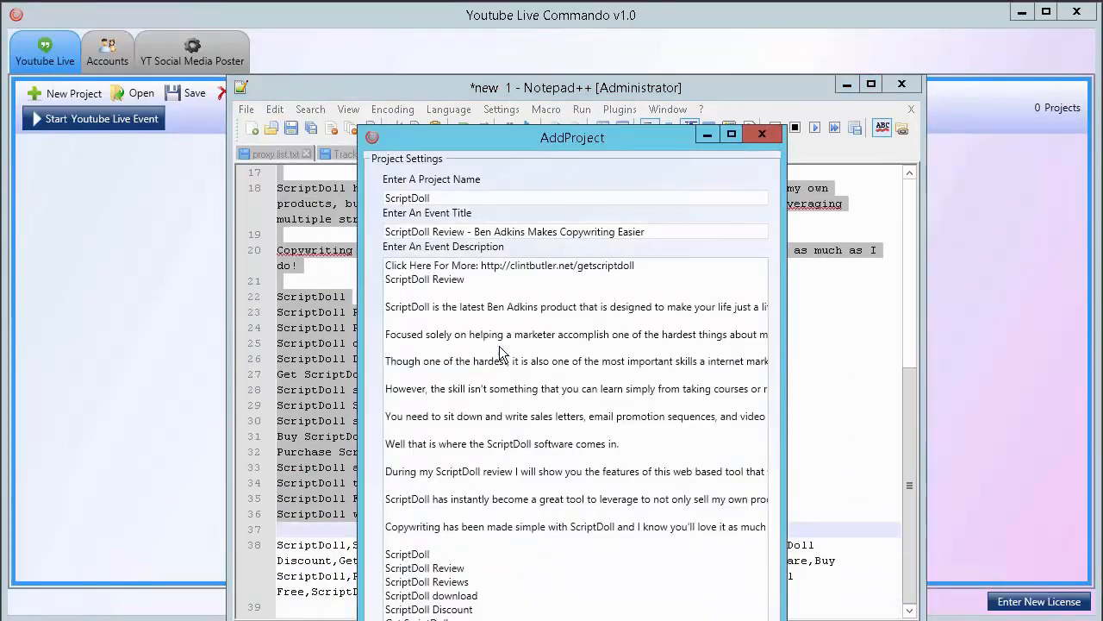
mouse_move(360, 227)
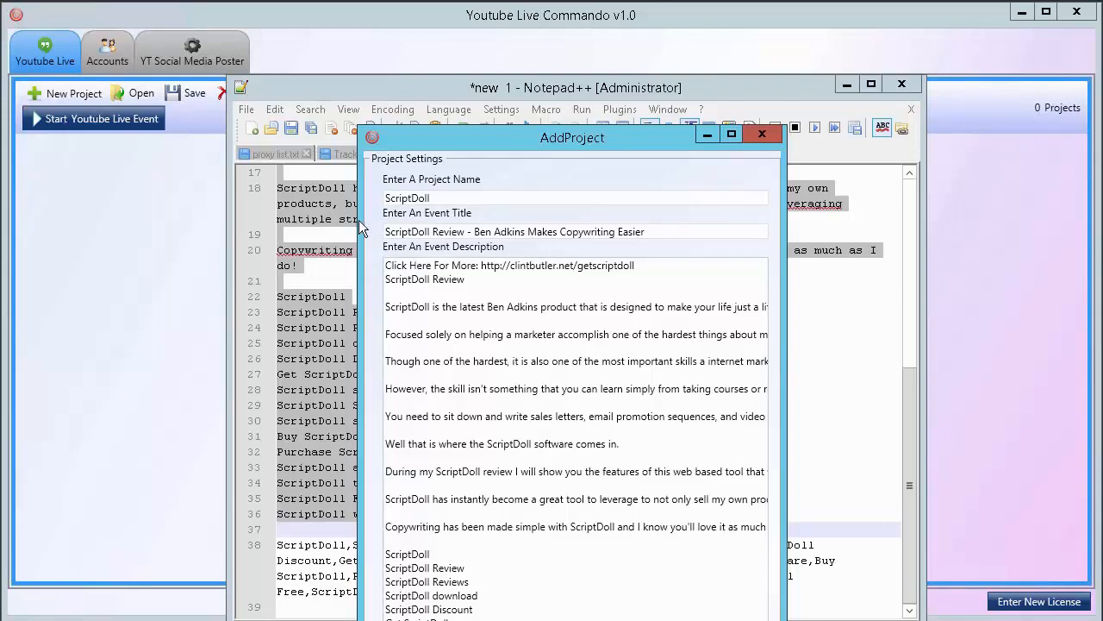
click(762, 133)
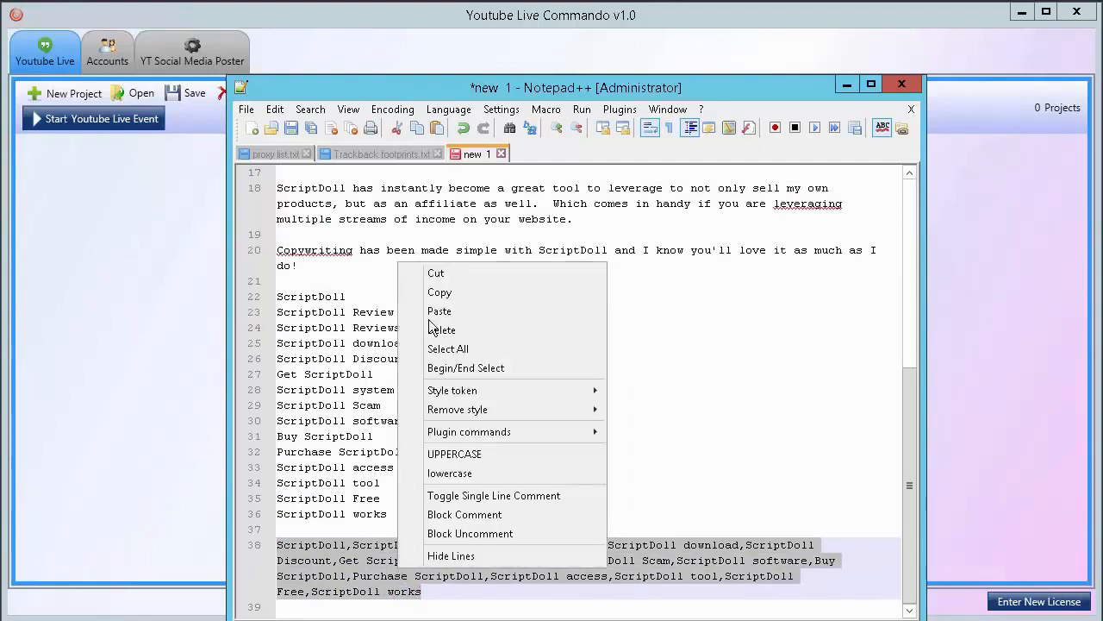
mouse_move(439, 293)
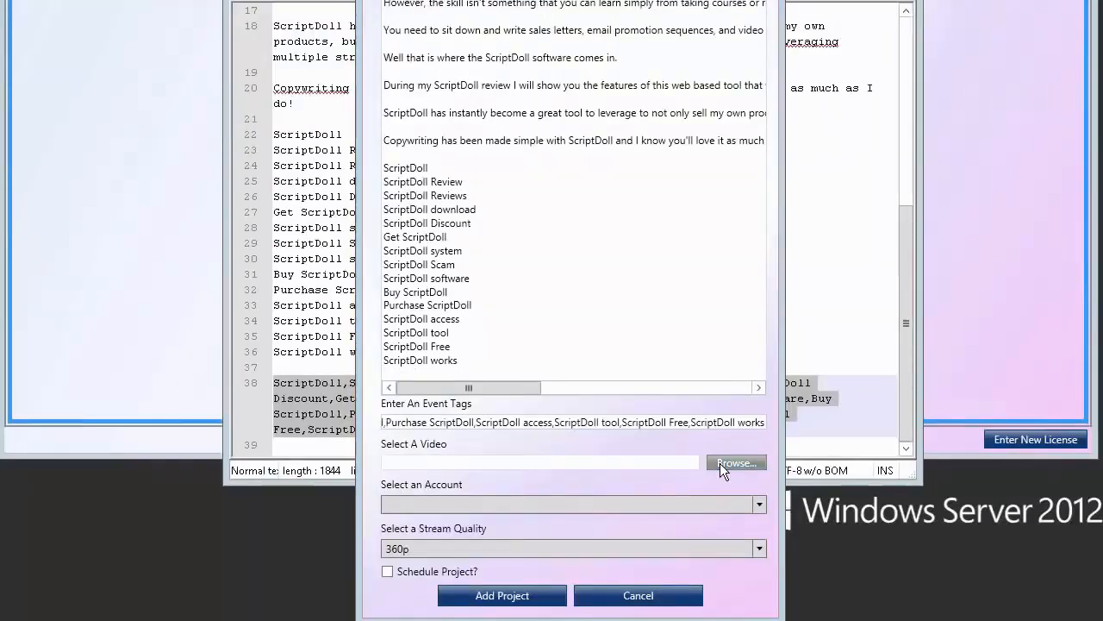
Attach the ScriptDoll Review video file to the project
click(736, 463)
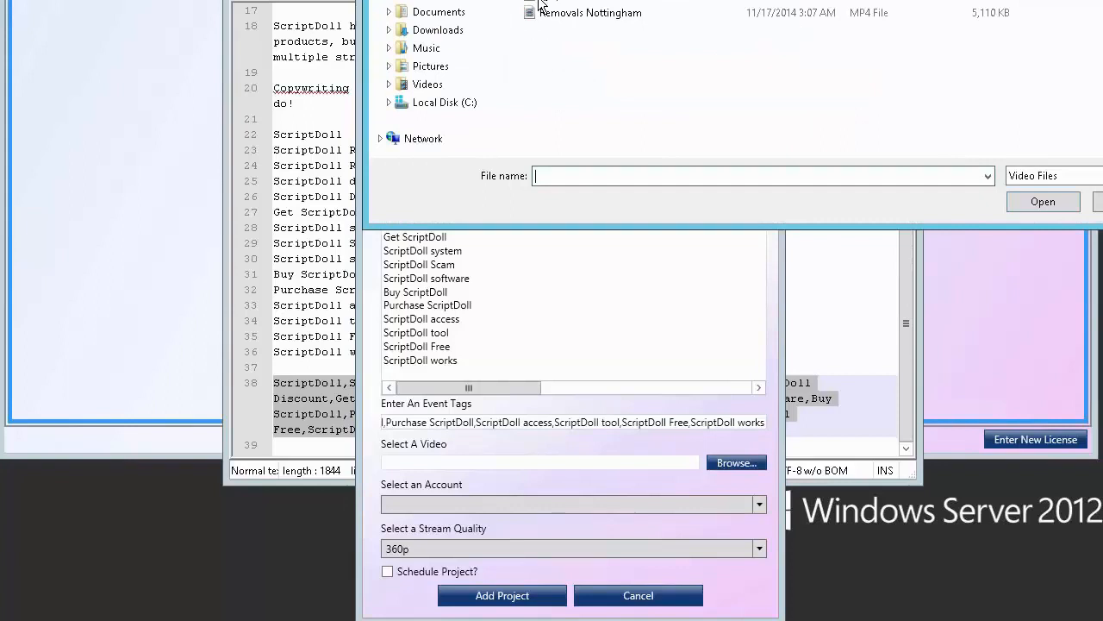
text(ScriptDoll Review)
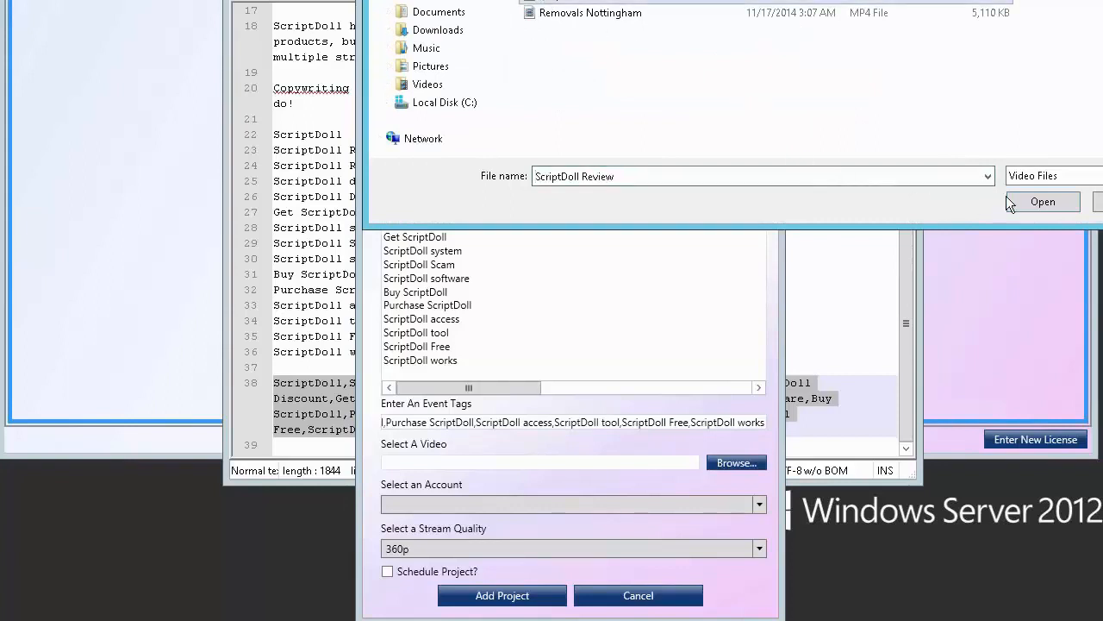
click(1043, 201)
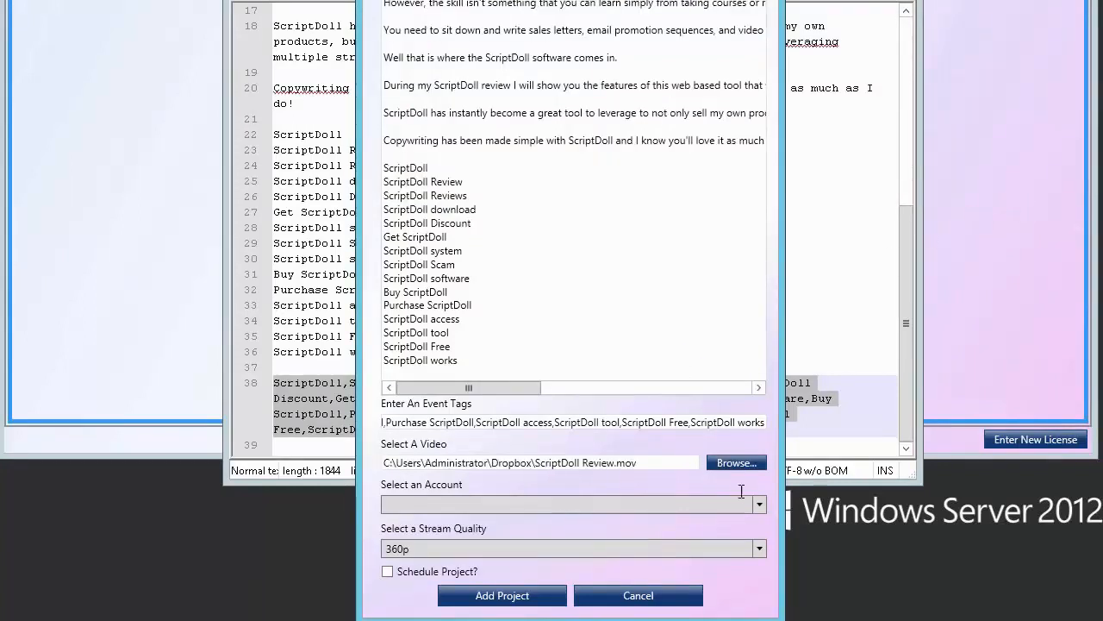
Choose the streaming account and 1080p quality, then add the ScriptDoll project
click(757, 503)
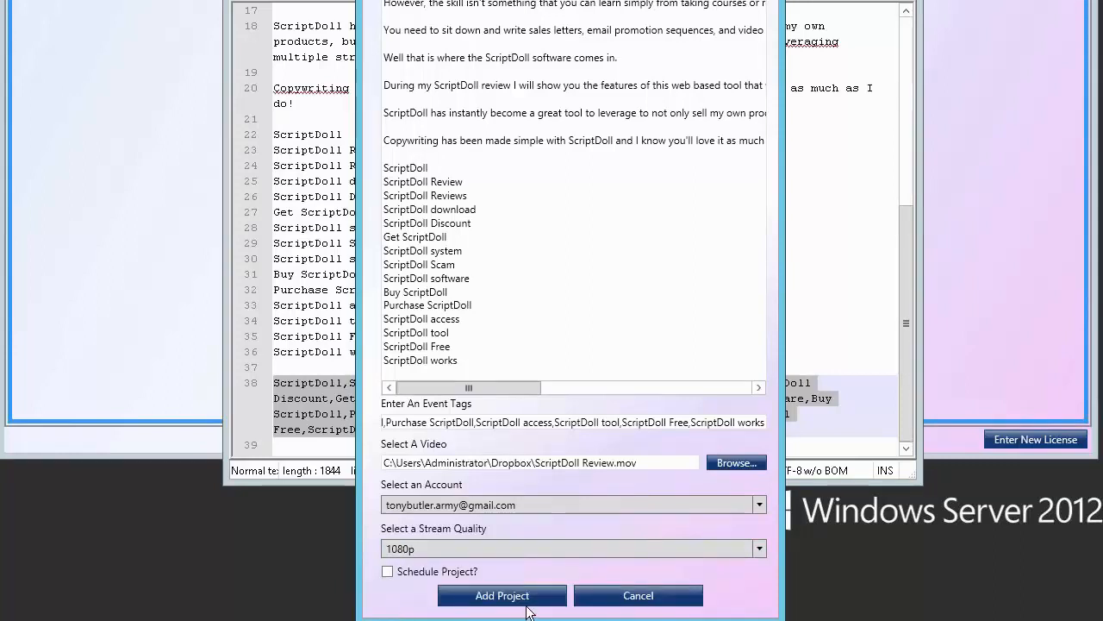
click(501, 595)
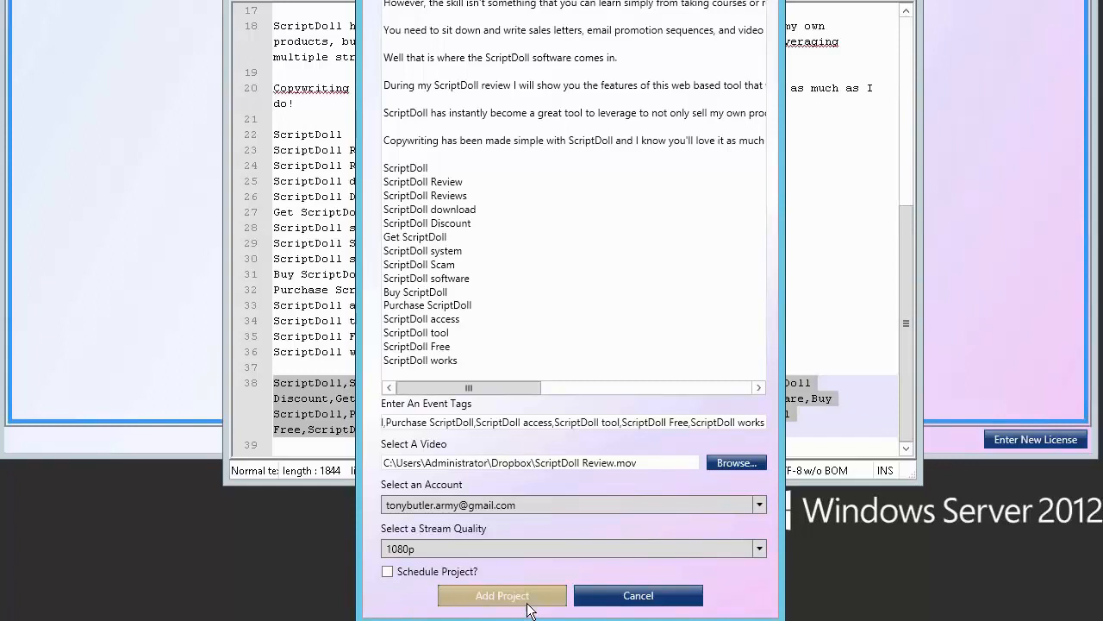
click(502, 595)
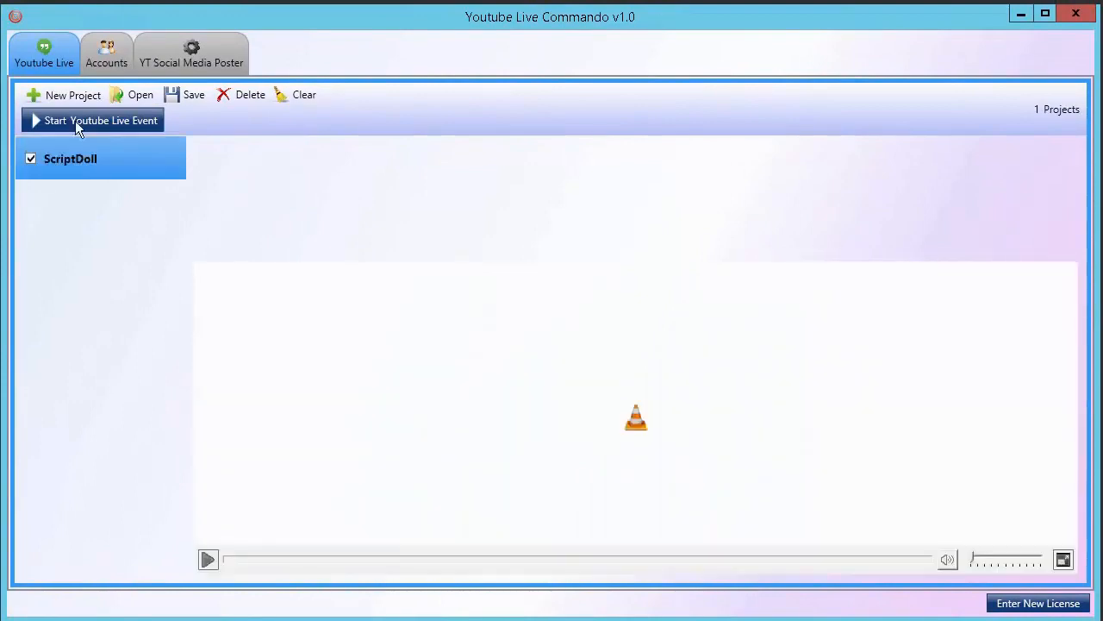
Start the ScriptDoll live event using the chosen YouTube channel
click(101, 120)
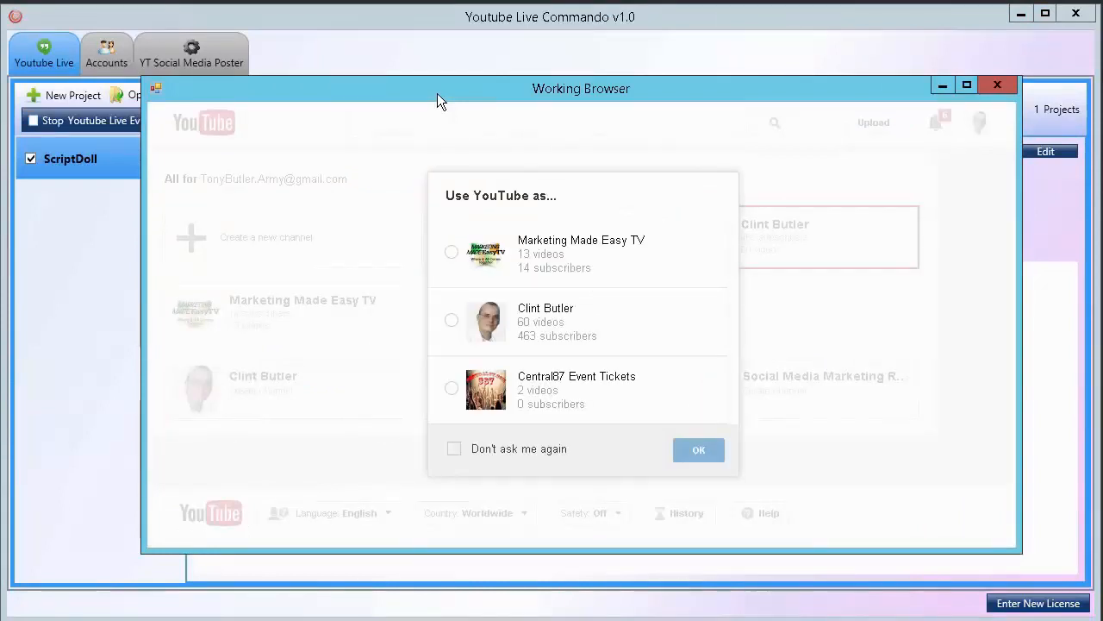
click(699, 449)
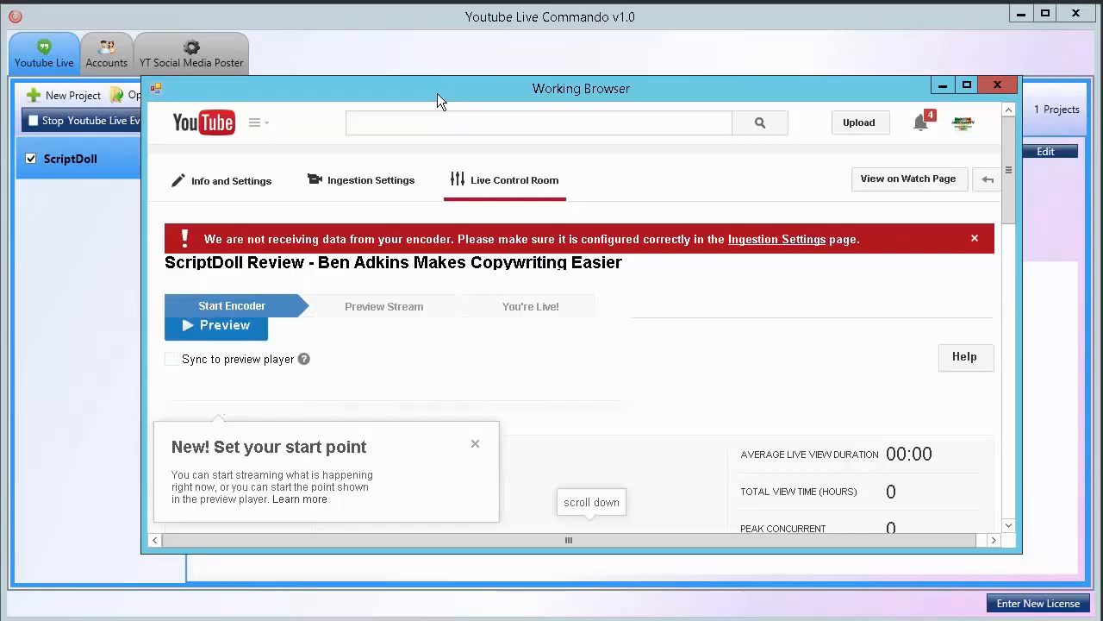
Preview the ScriptDoll Review stream in Live Control Room and start streaming live
click(975, 237)
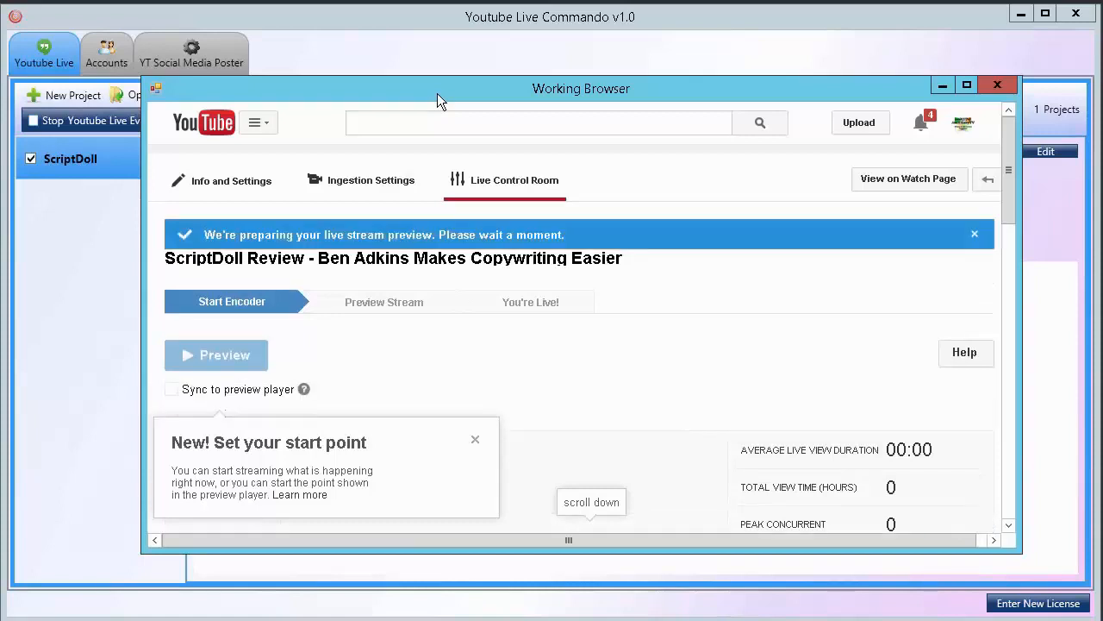
click(215, 355)
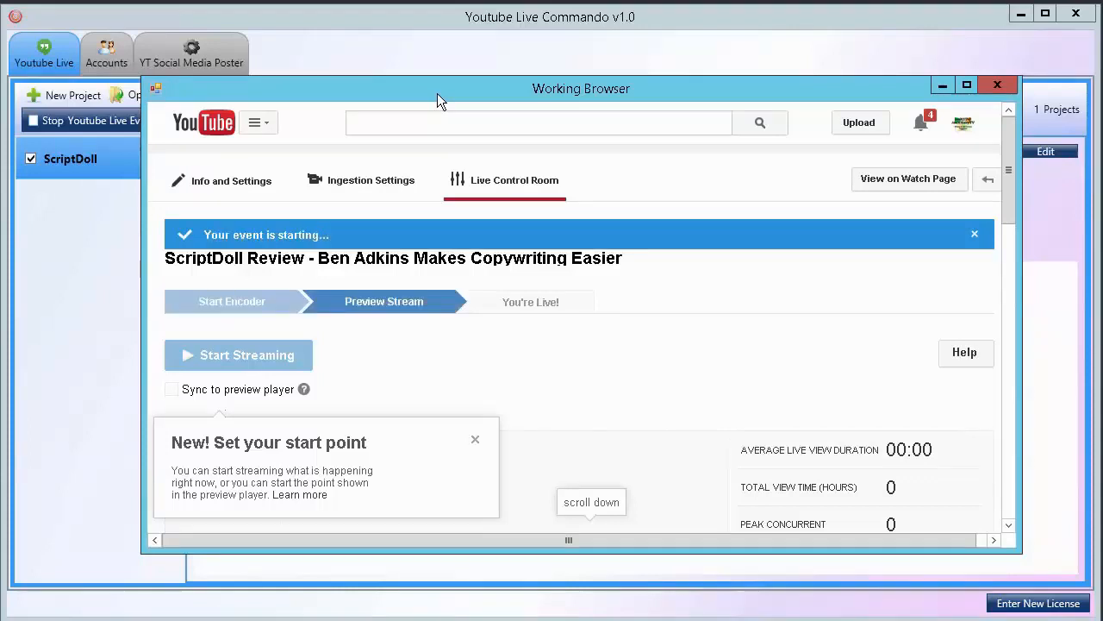
click(238, 354)
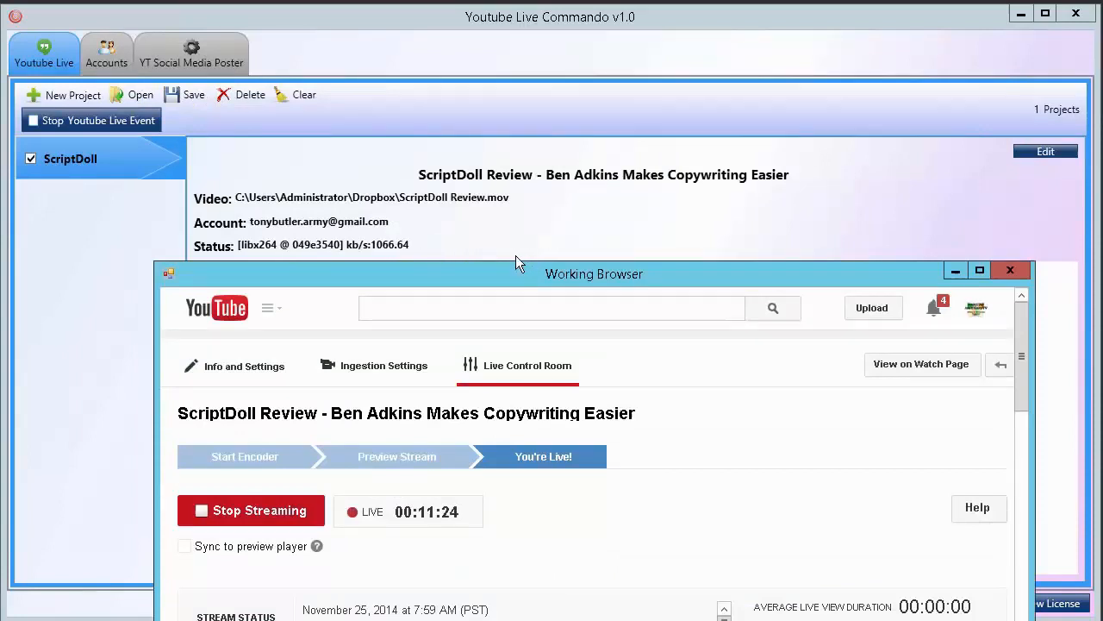
mouse_move(448, 264)
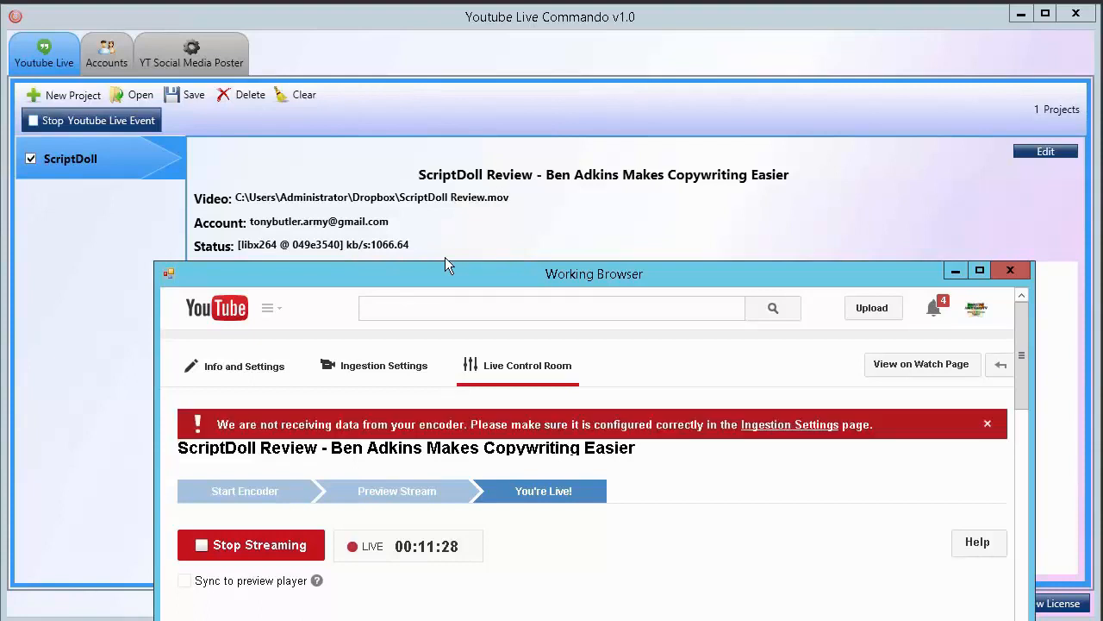
mouse_move(261, 452)
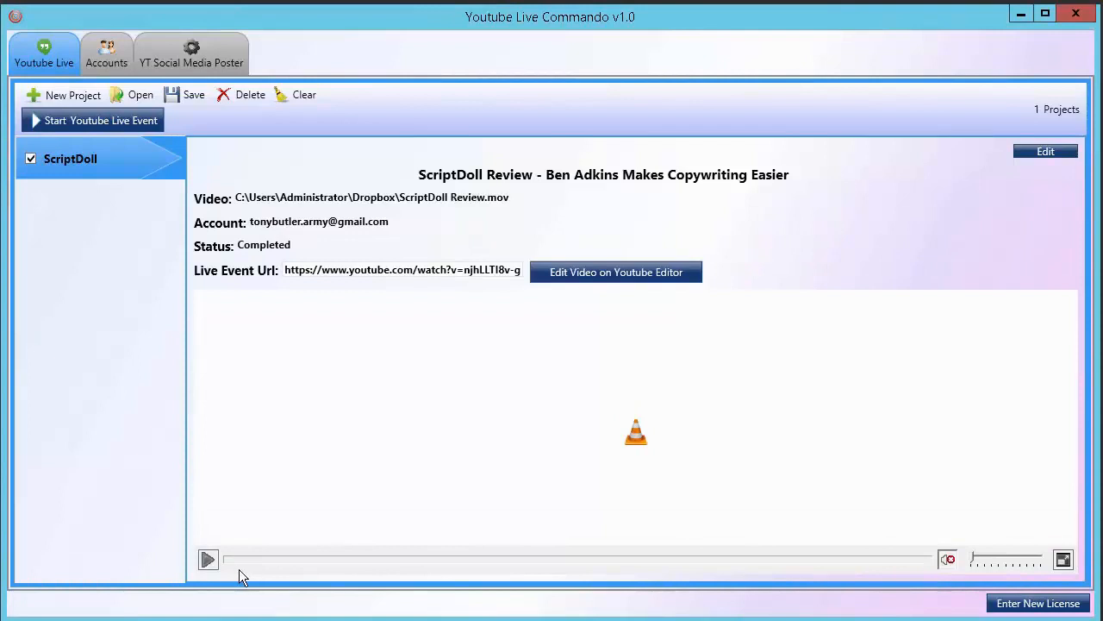
mouse_move(303, 450)
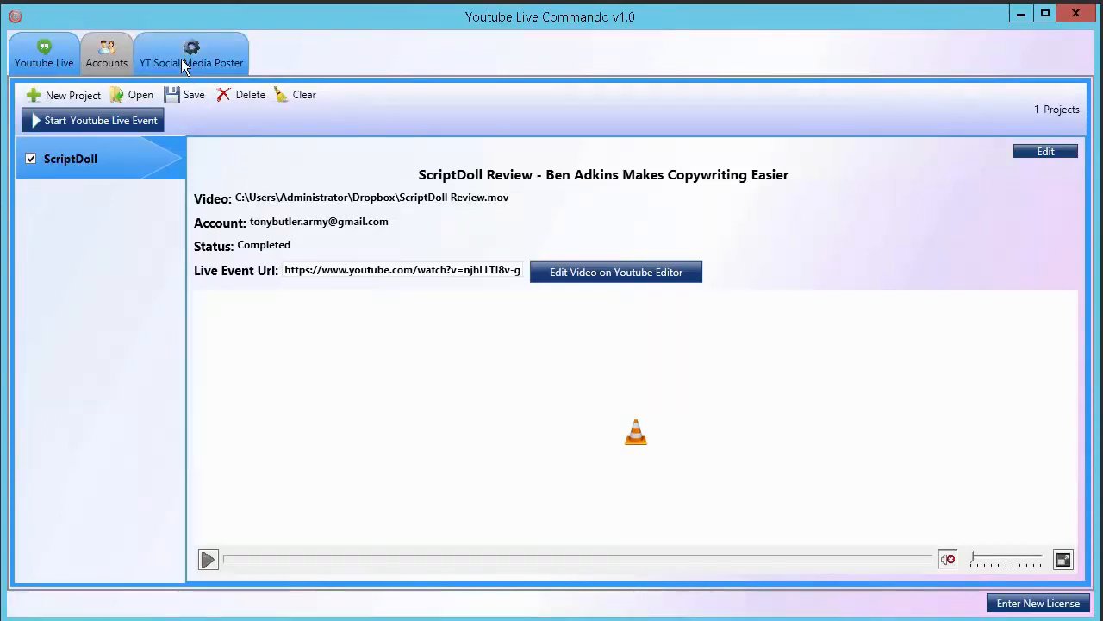
Open the YT Social Media Poster tab
click(191, 53)
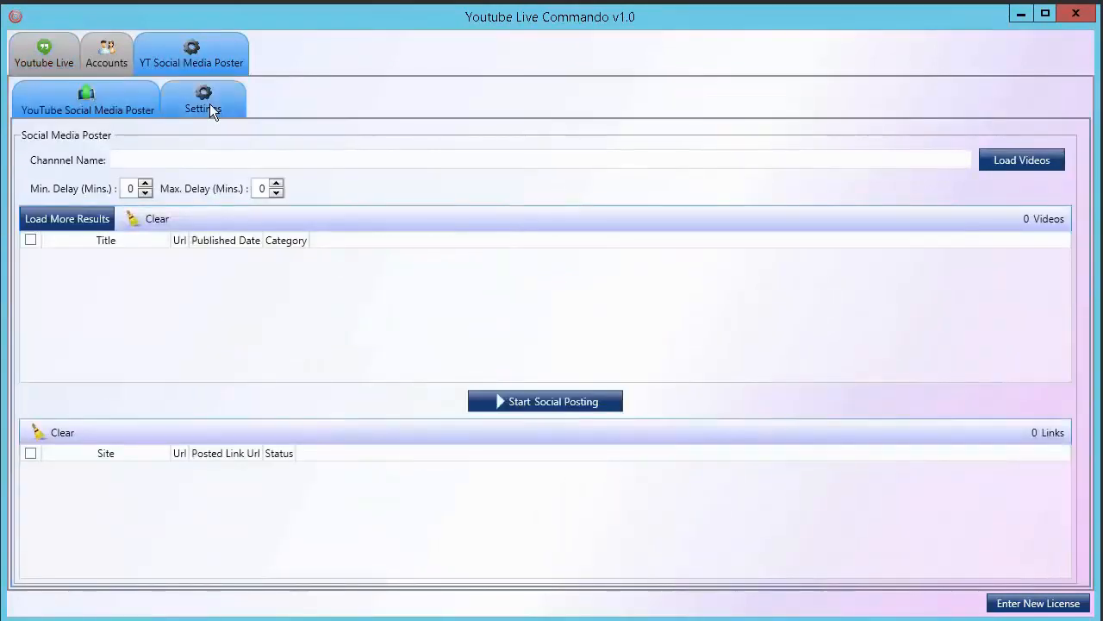
View the social account Settings sub-tab, then go back to the YouTube Social Media Poster view
click(203, 99)
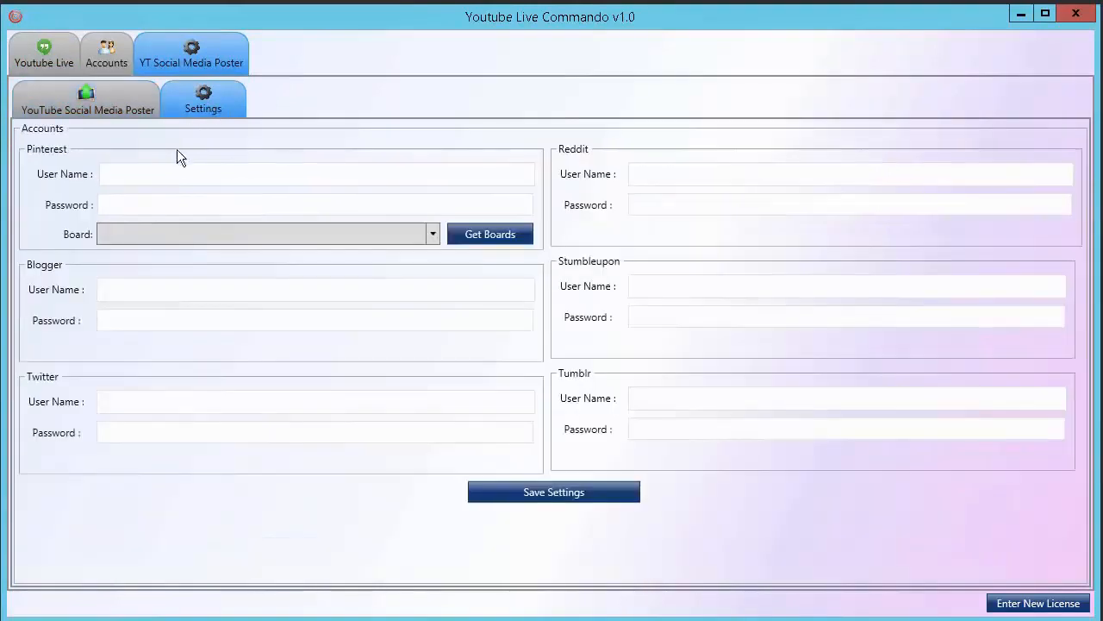
click(86, 100)
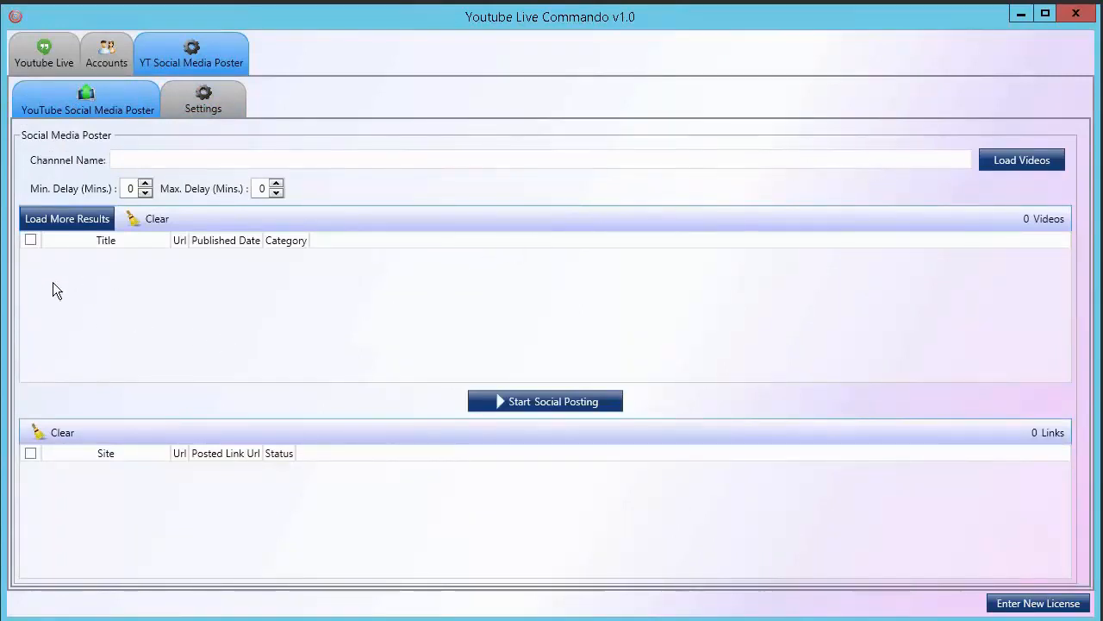
mouse_move(98, 350)
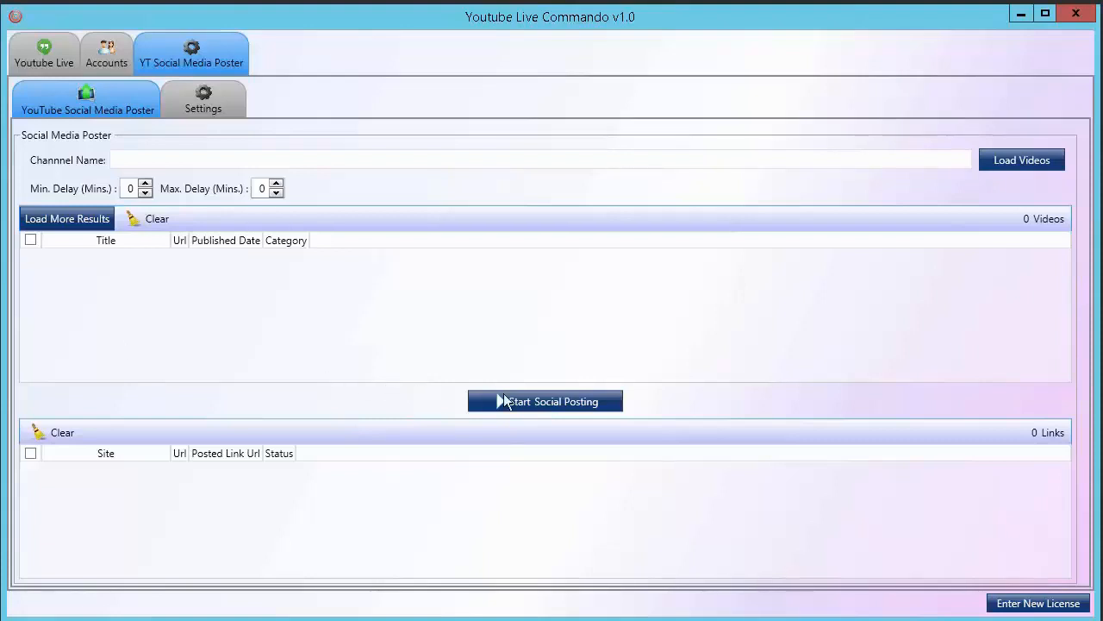
mouse_move(386, 369)
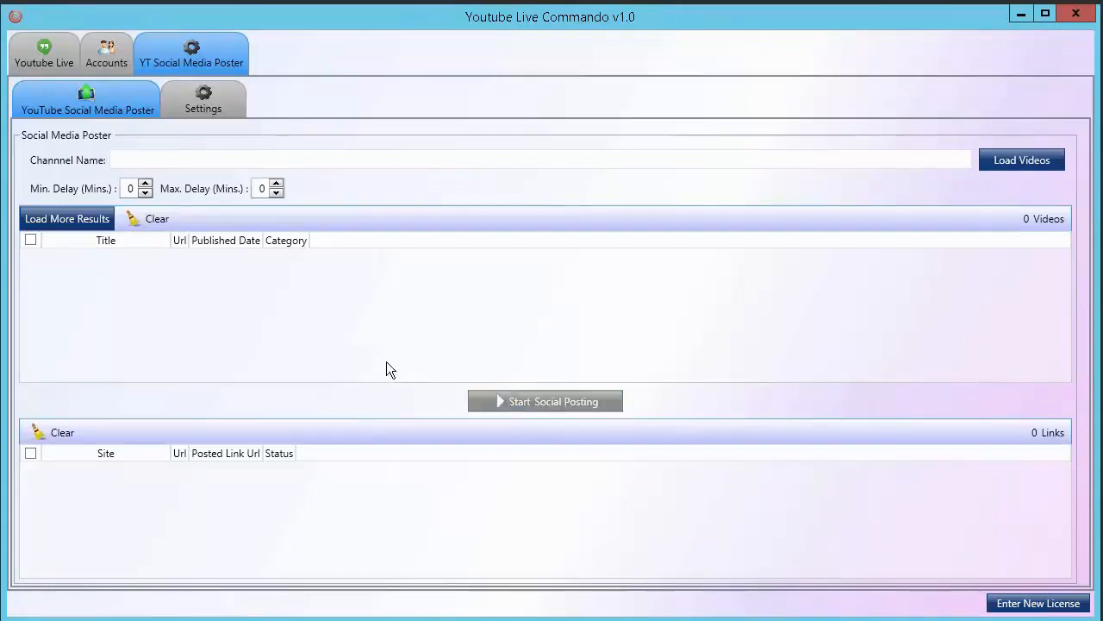